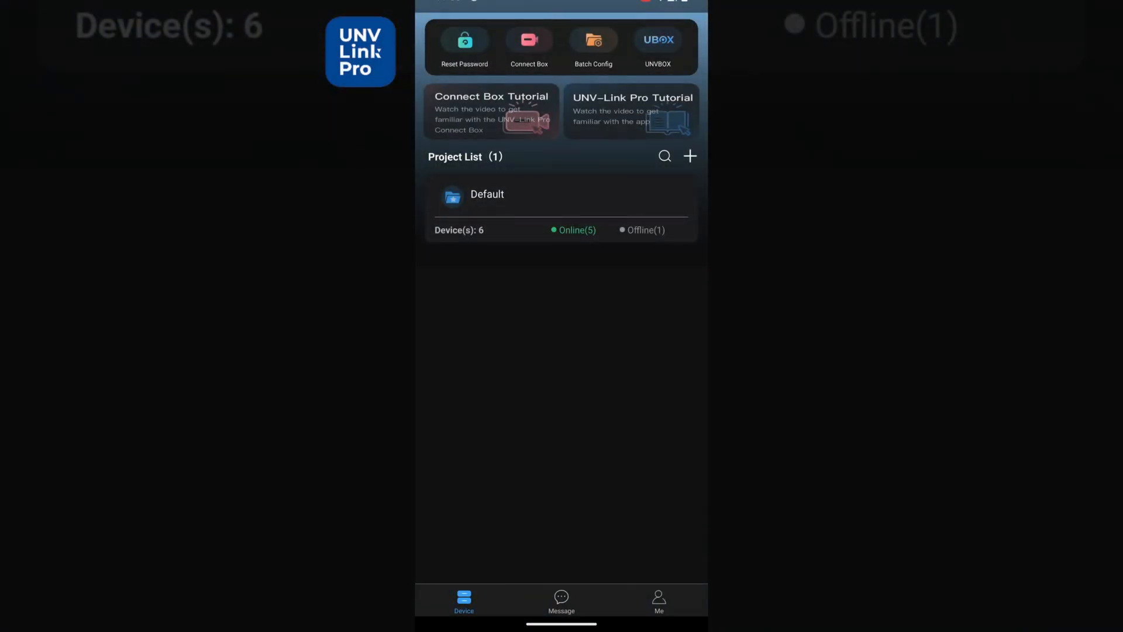
Start the Connect Box connection and join the GCBWiFi_830277 hotspot from the phone's Wi-Fi list
left_click(529, 40)
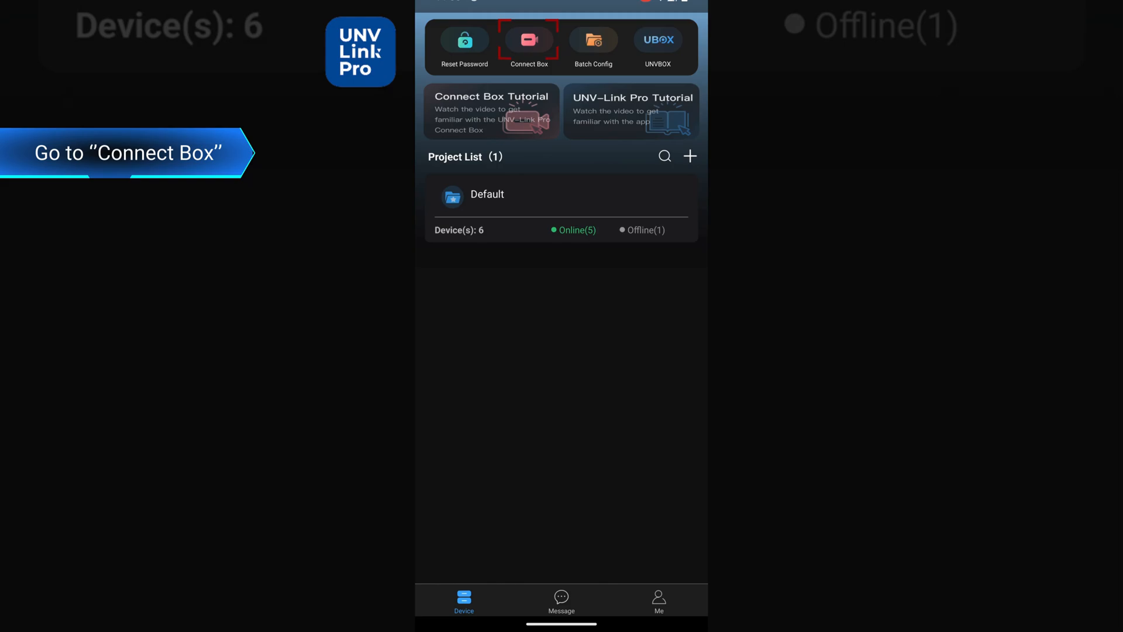
left_click(529, 39)
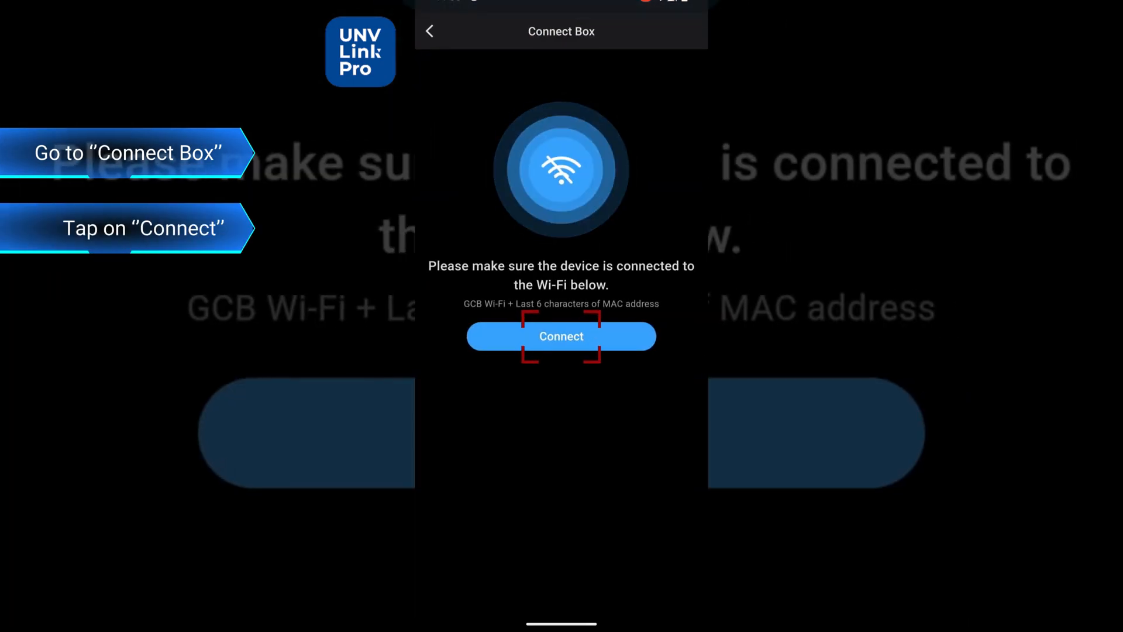
left_click(561, 336)
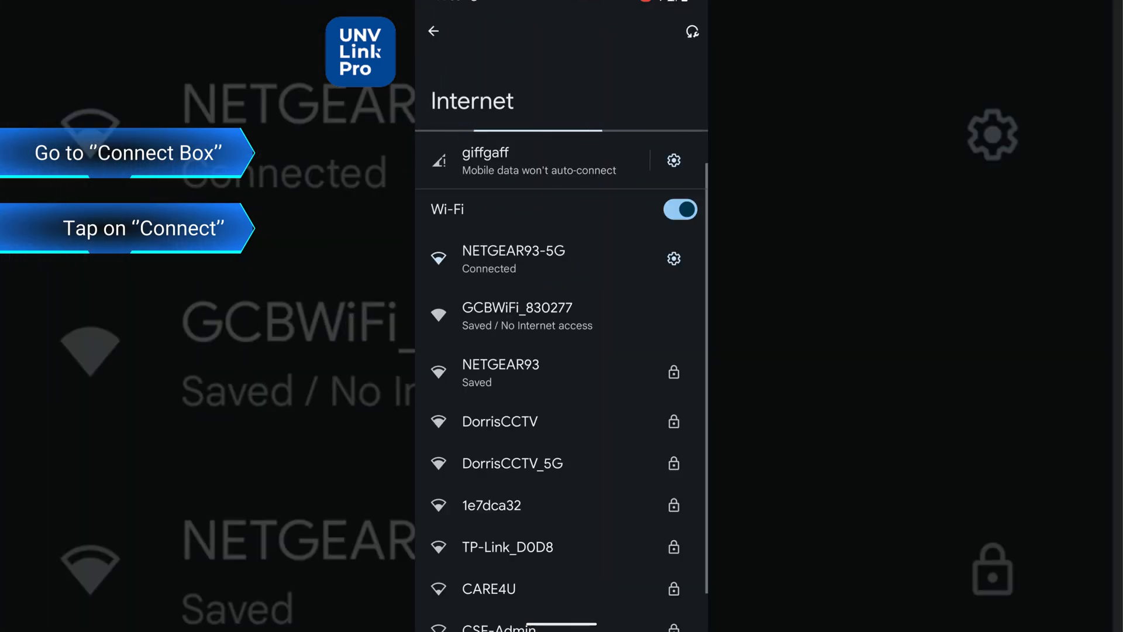
left_click(516, 314)
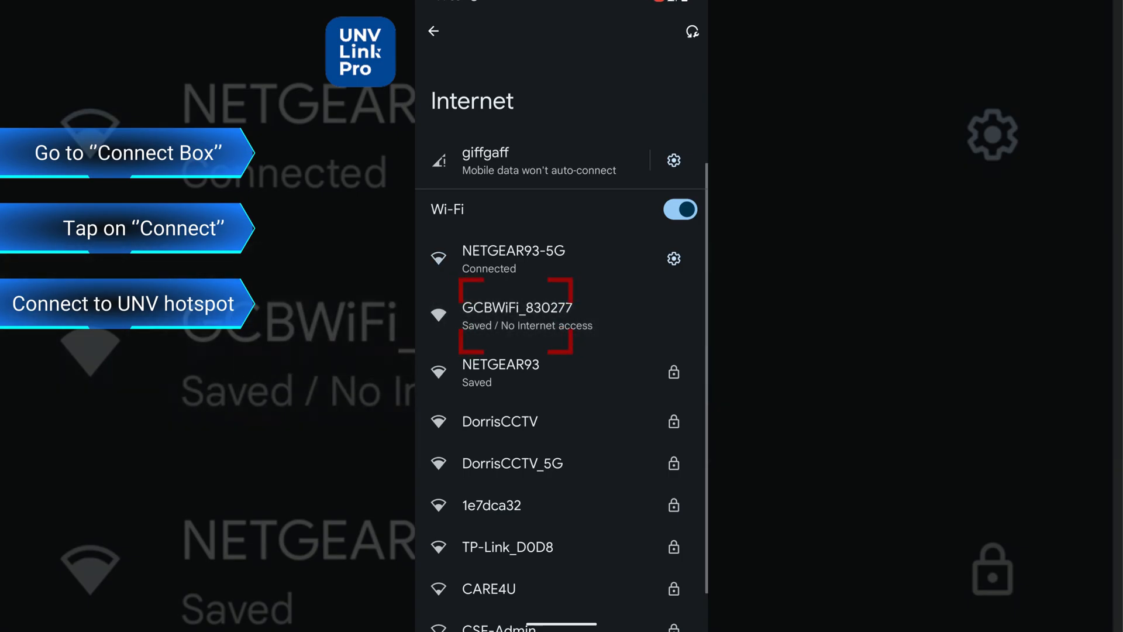
left_click(516, 315)
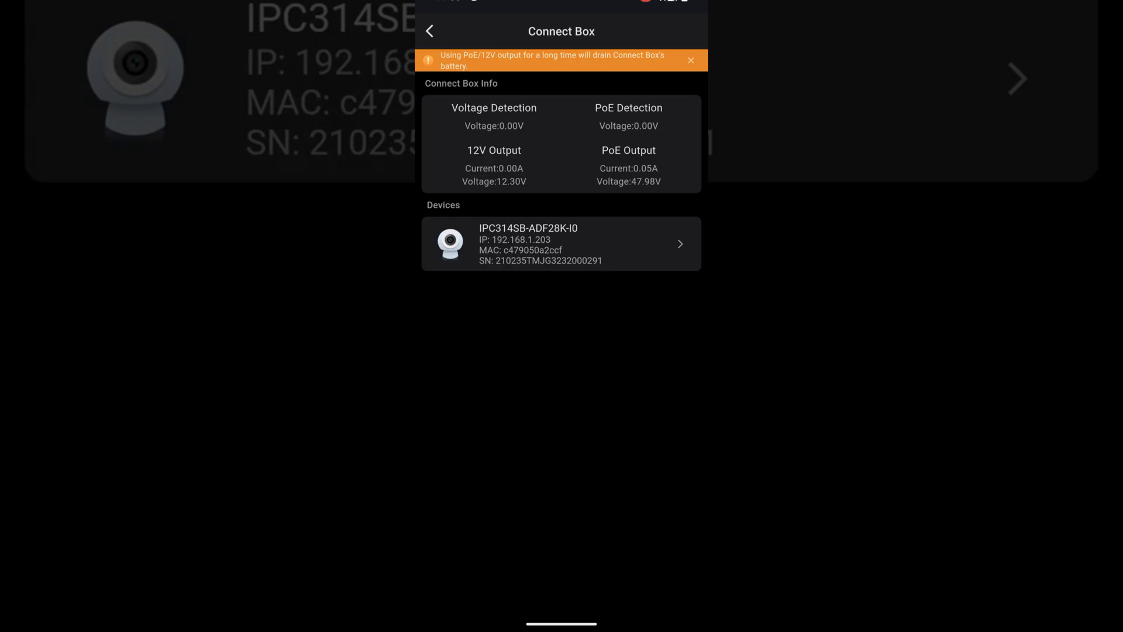
View the IPC314SB-ADF28K-I0 camera's live feed and reach its EZCloud, Default and Factory Default options
left_click(560, 243)
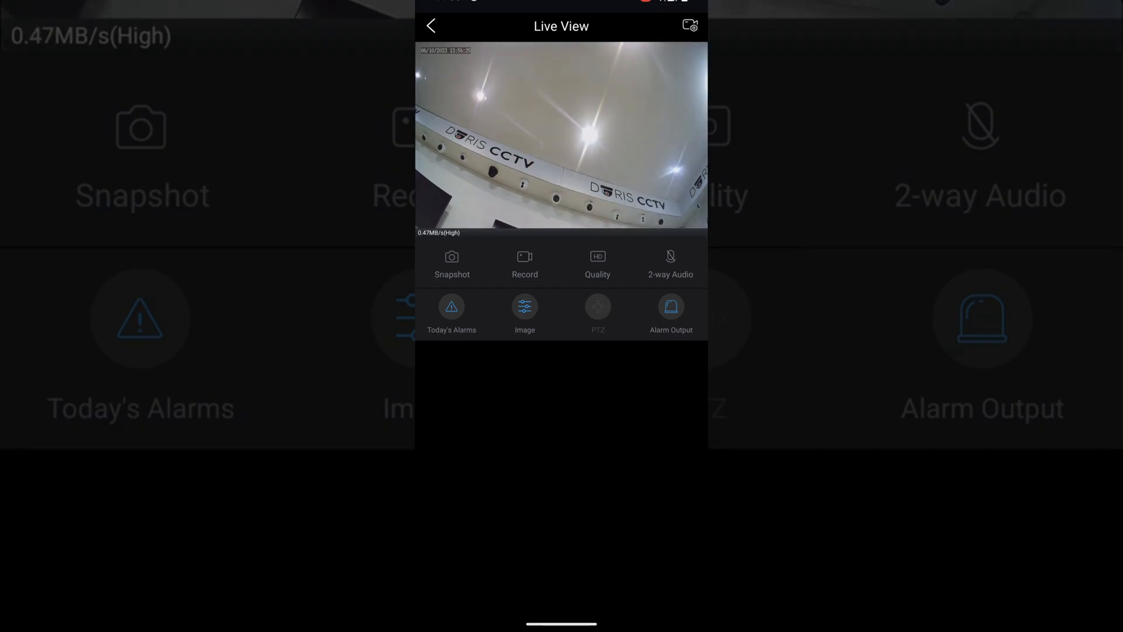
left_click(688, 26)
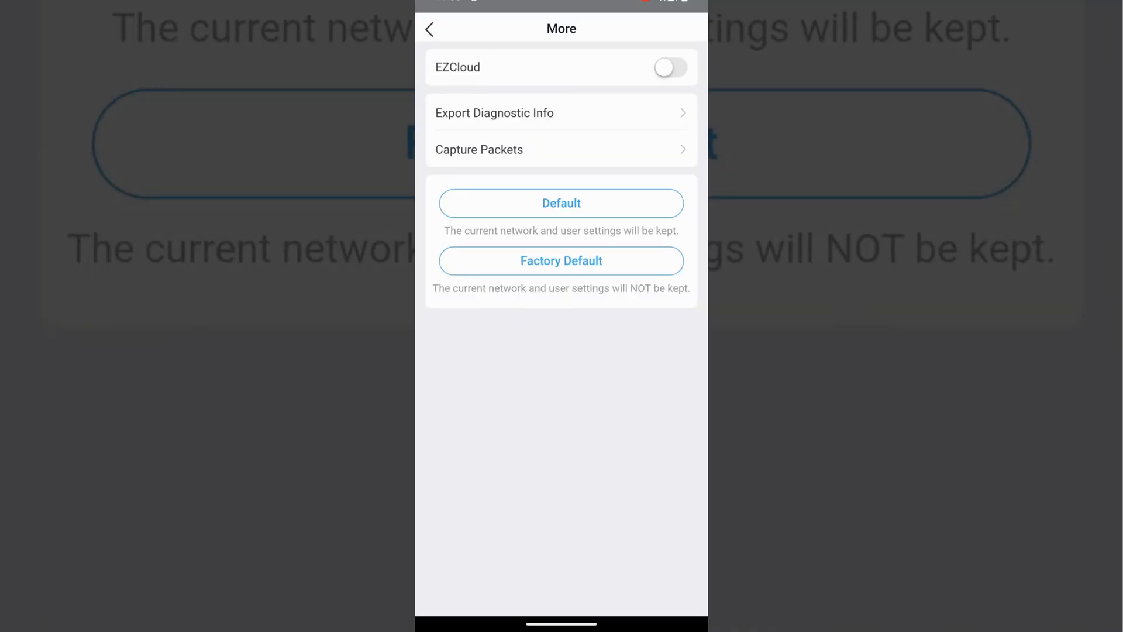
Log in as admin to the camera's built-in web page via Advanced Config and show its Live View
left_click(429, 28)
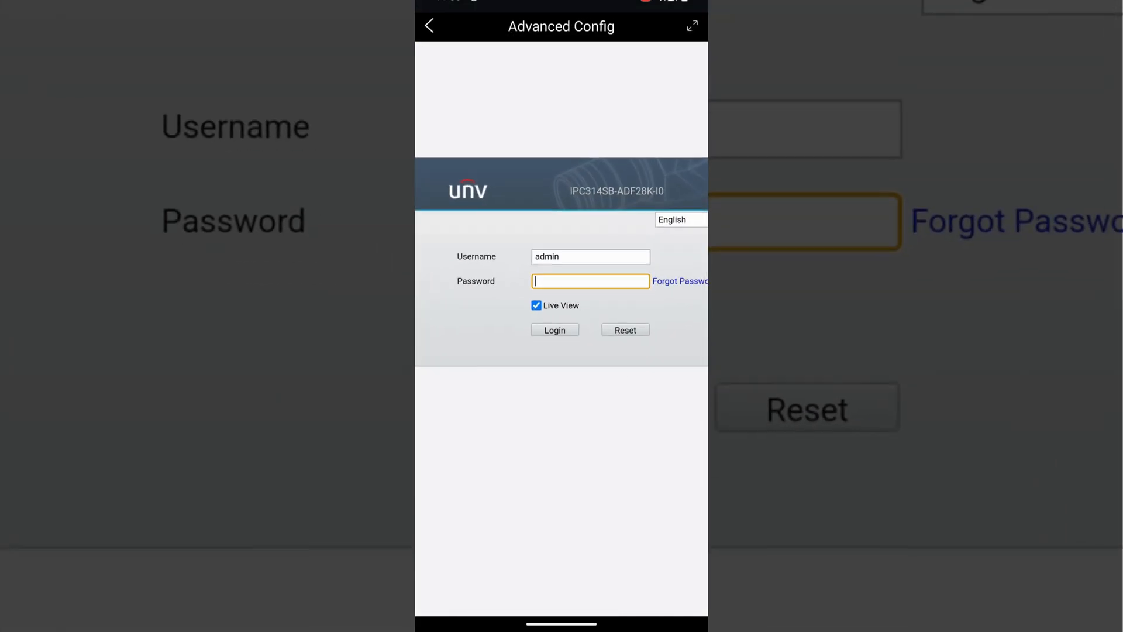
left_click(553, 330)
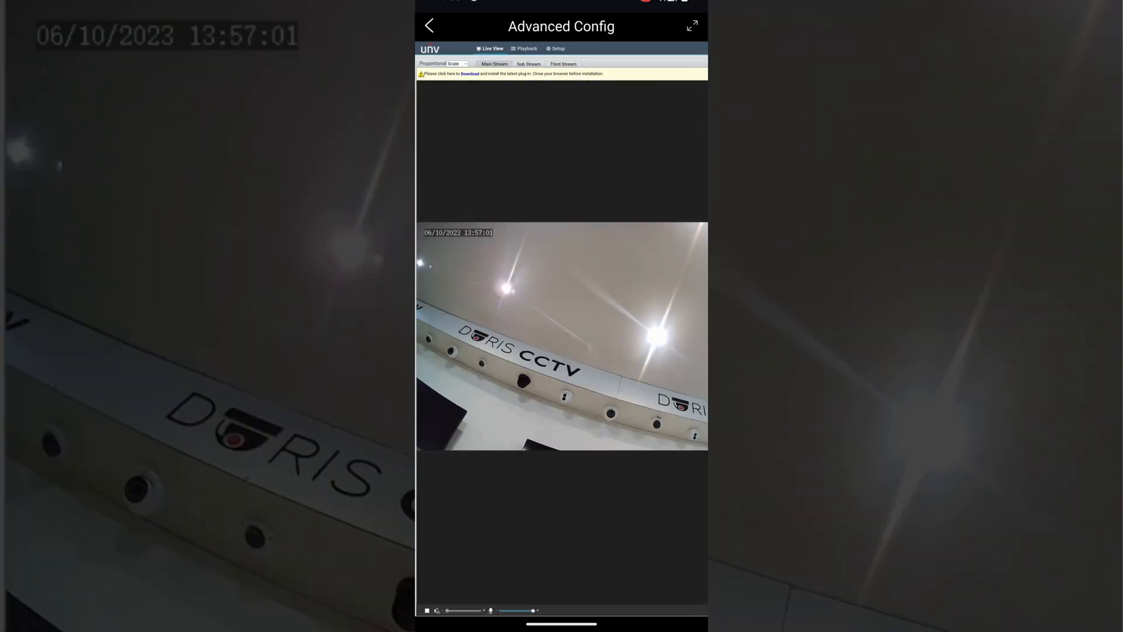
left_click(557, 49)
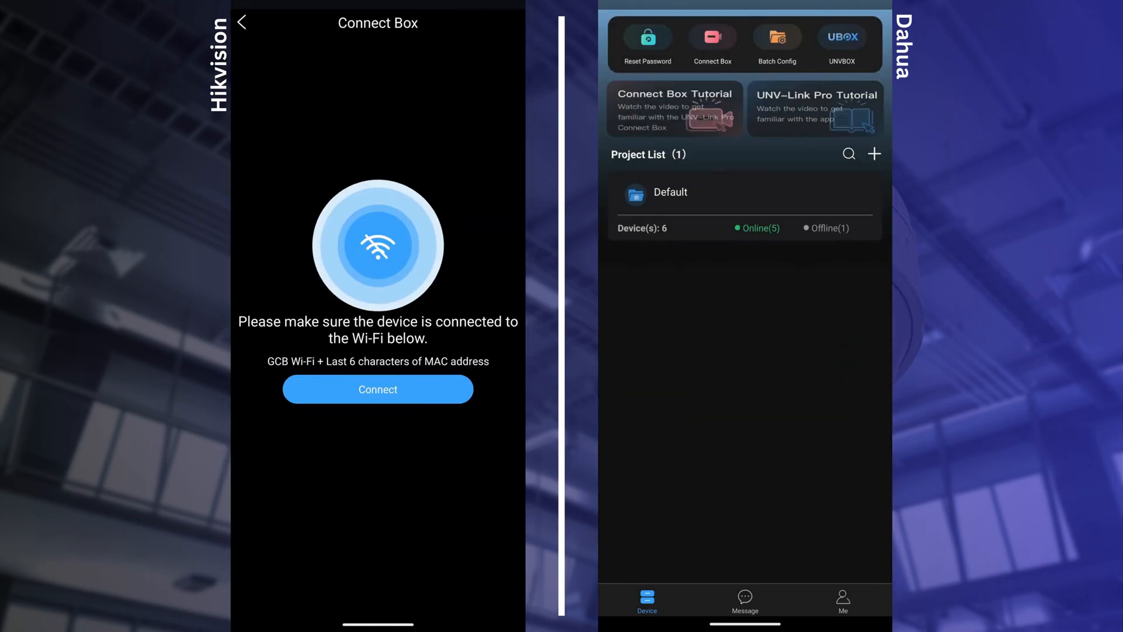
Add the cameras at 192.168.1.153 and 192.168.1.245 by IP/Domain and show the new camera's live view
left_click(378, 388)
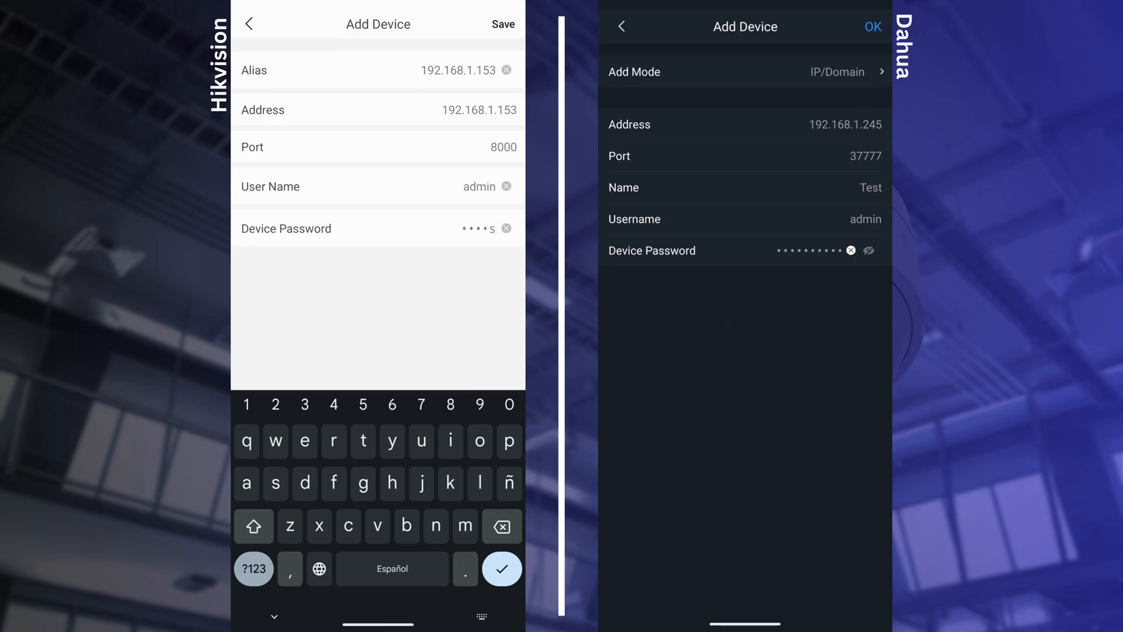
left_click(502, 23)
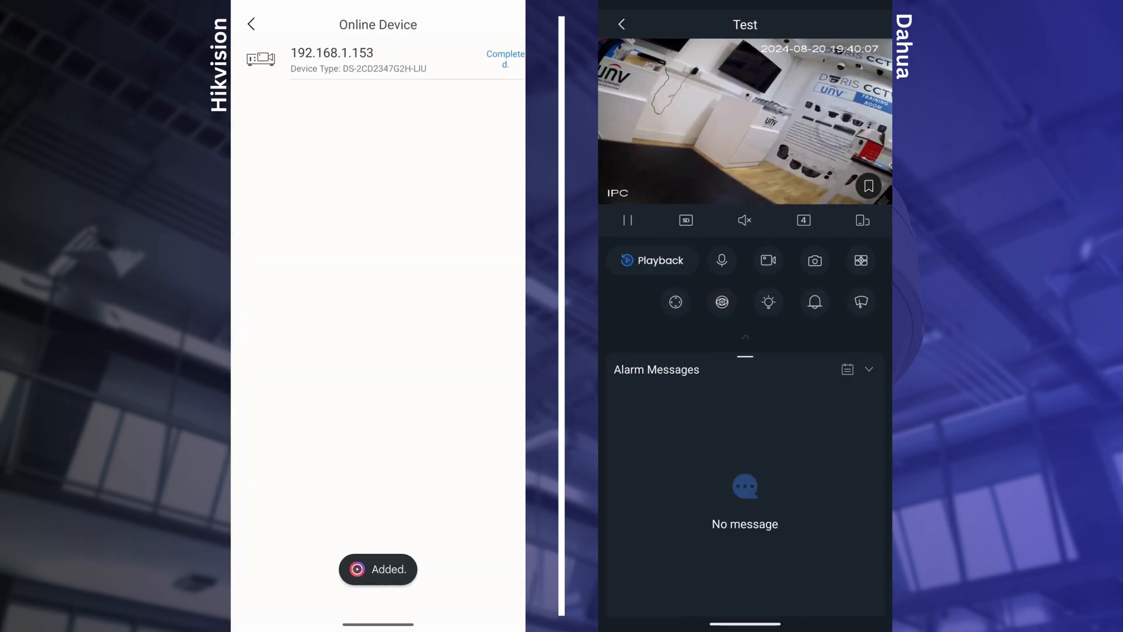
left_click(250, 23)
type("19")
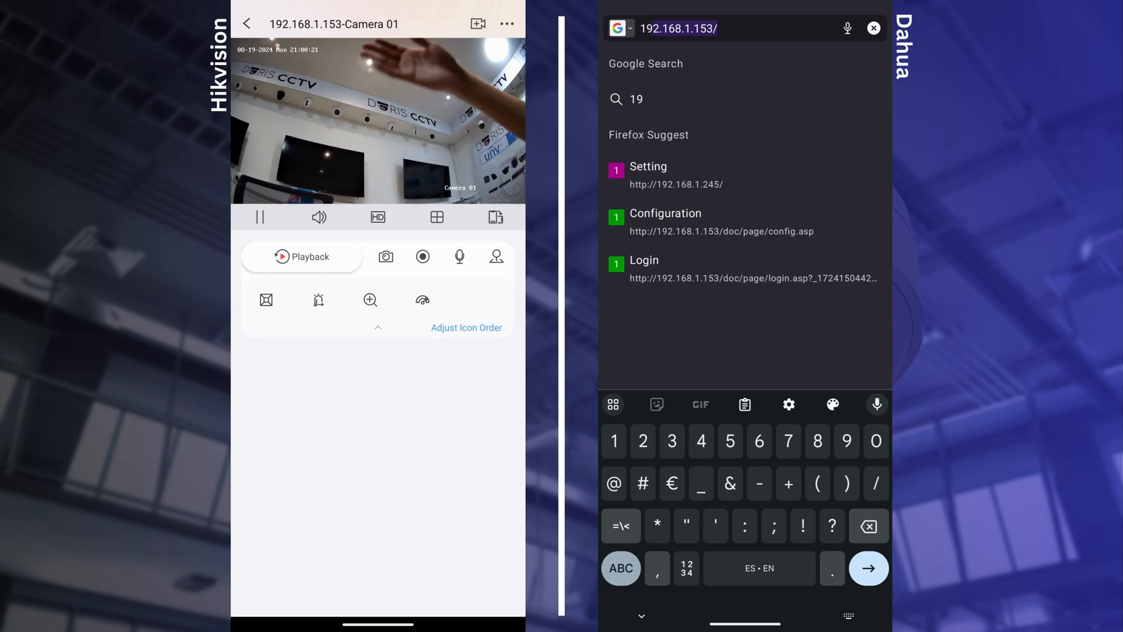
Go to the Dahua camera's address in the browser to reach its web login
left_click(378, 218)
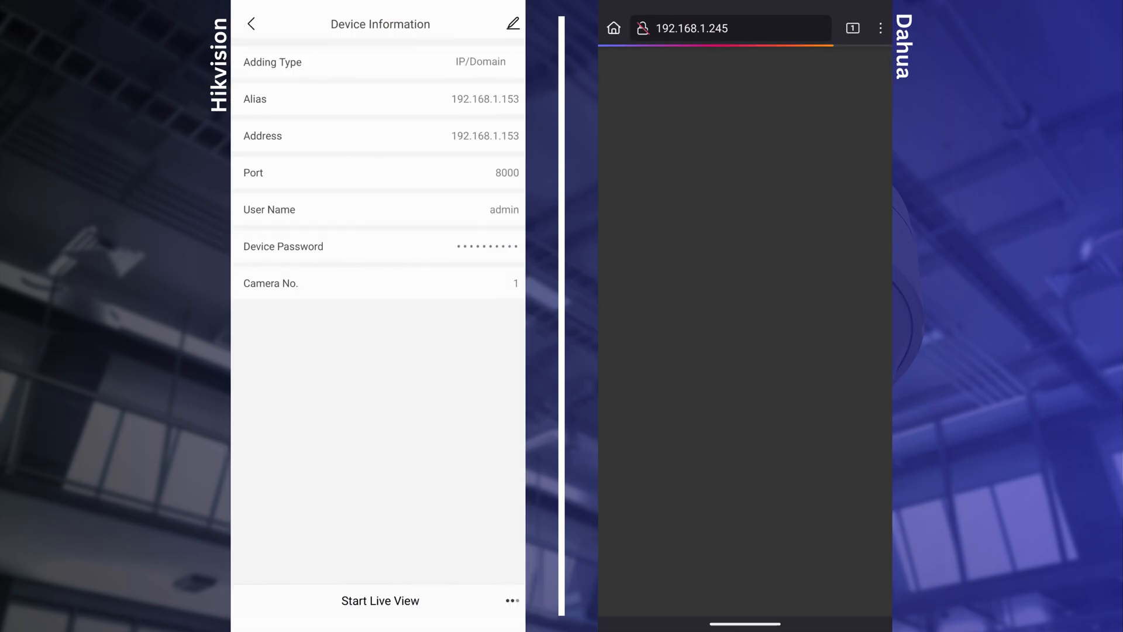
left_click(380, 600)
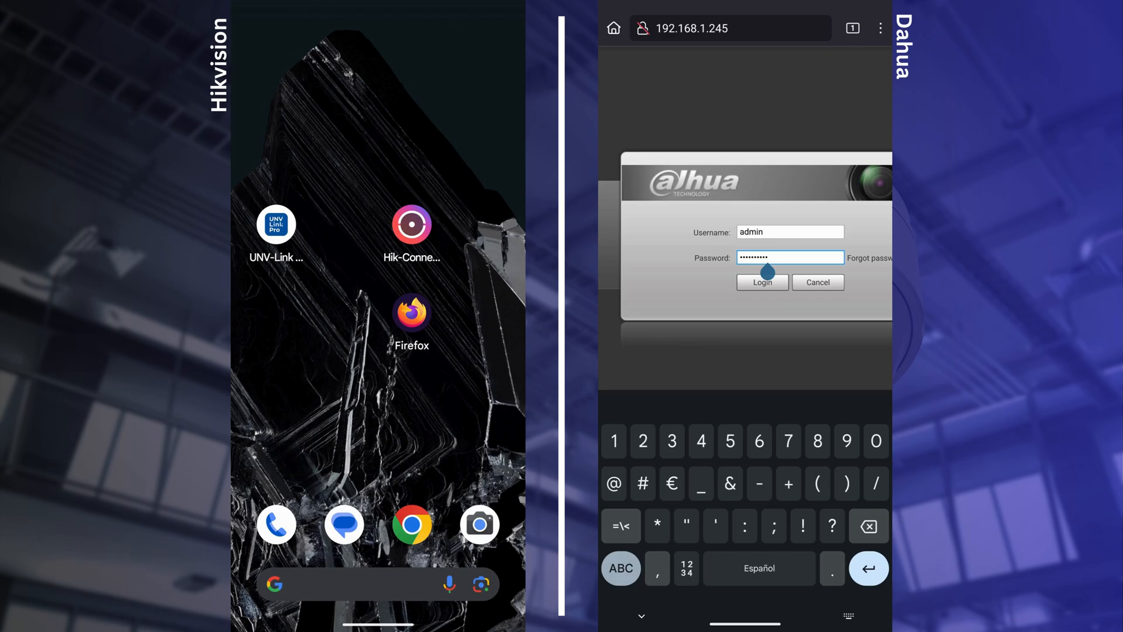
Log in to the Dahua camera at 192.168.1.245 and load the Hikvision camera page at 192.168.1.153
left_click(410, 316)
type("192.")
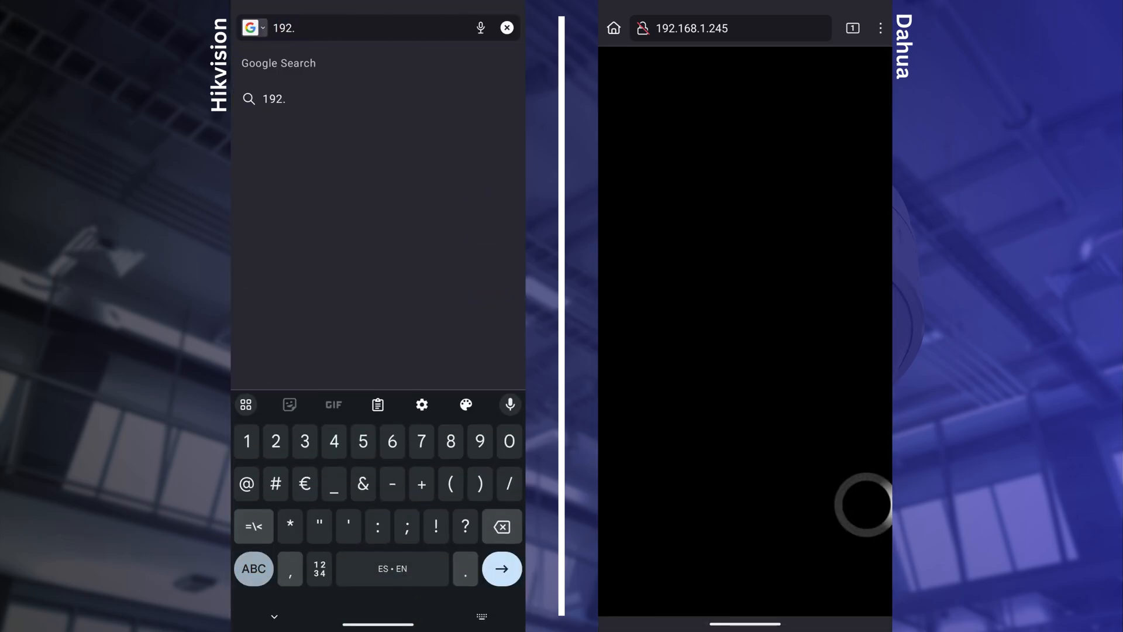
type("168.1")
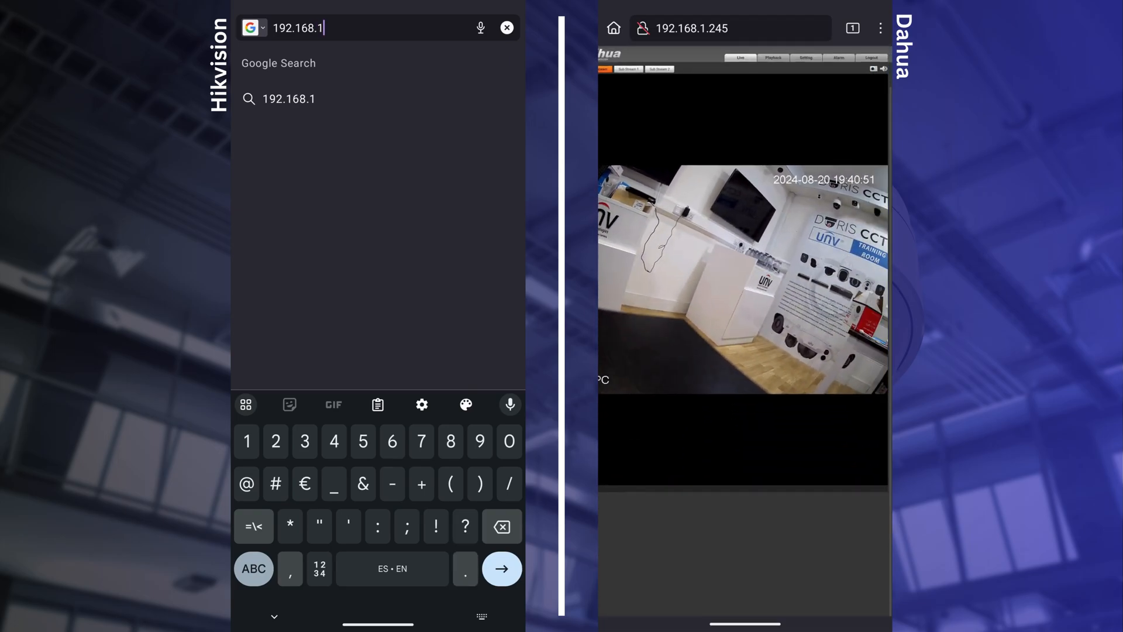
left_click(501, 568)
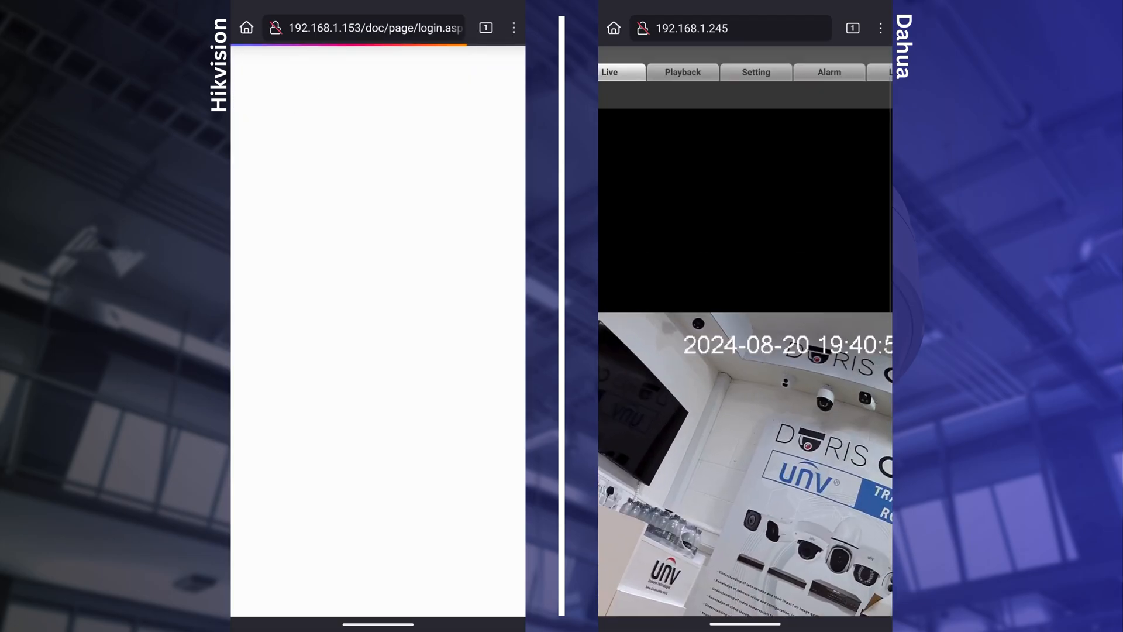